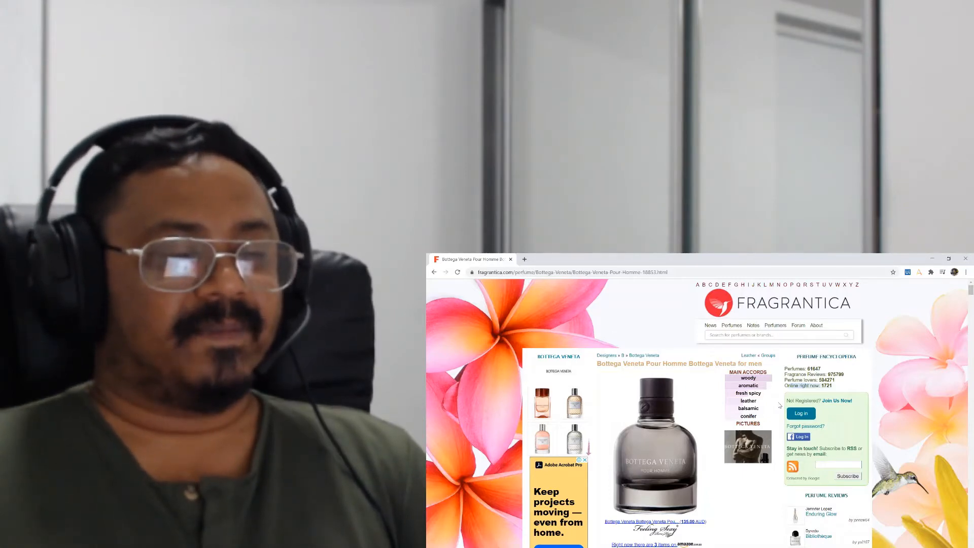
# Step: Scroll down the Bottega Veneta Pour Homme page to read further details
pyautogui.scroll(-3)
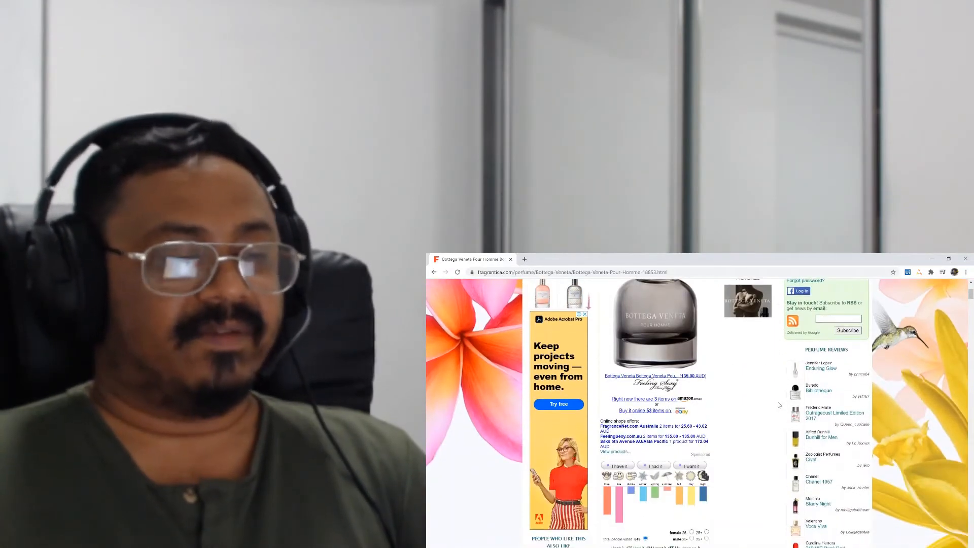
pyautogui.scroll(-3)
pyautogui.write('maps.google.')
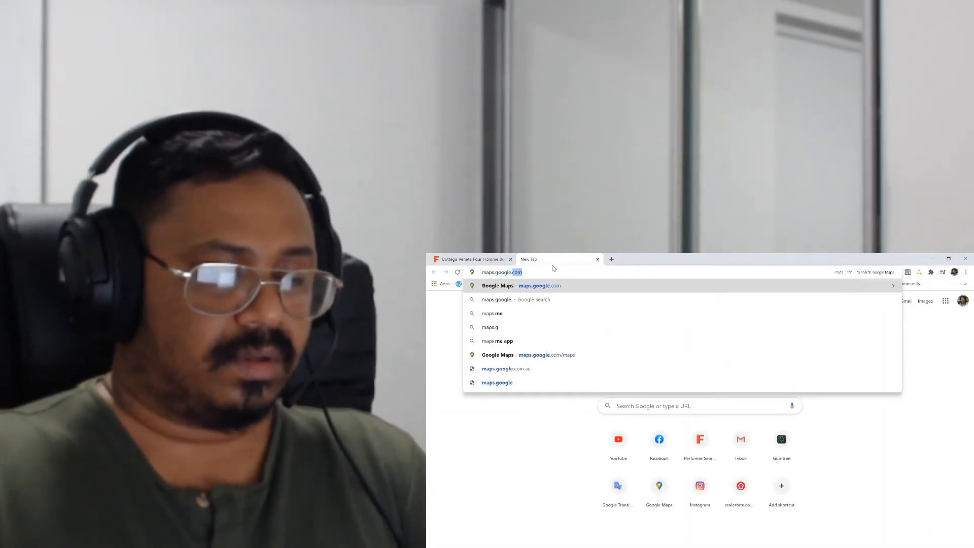
# Step: Load Google Maps and search for 'veneto', selecting Veneto, Italy from the suggestions
pyautogui.press('Enter')
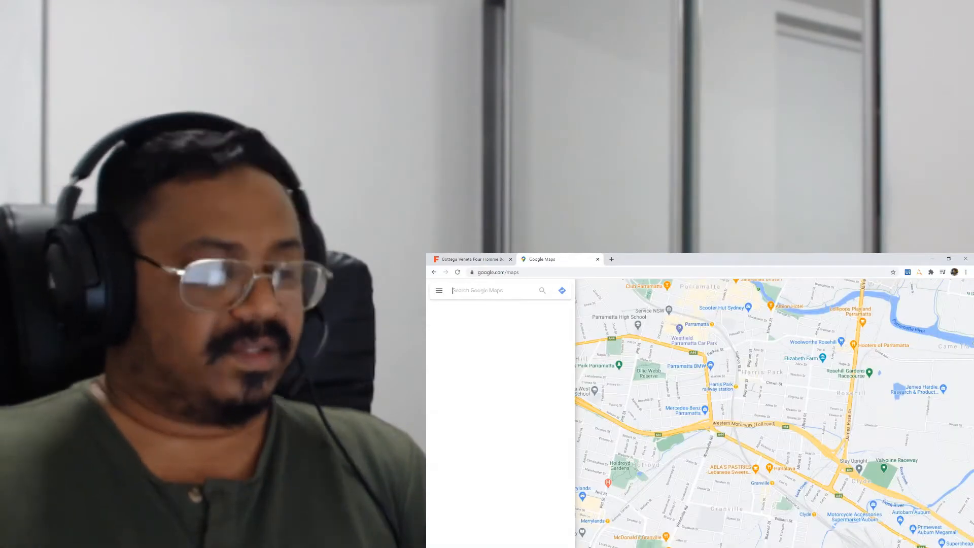
pyautogui.write('veneto')
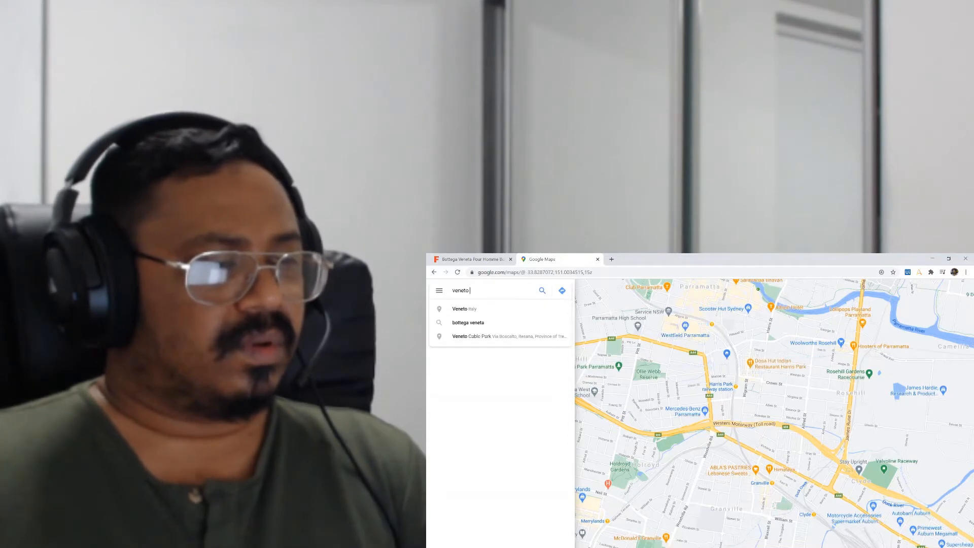
pyautogui.click(460, 308)
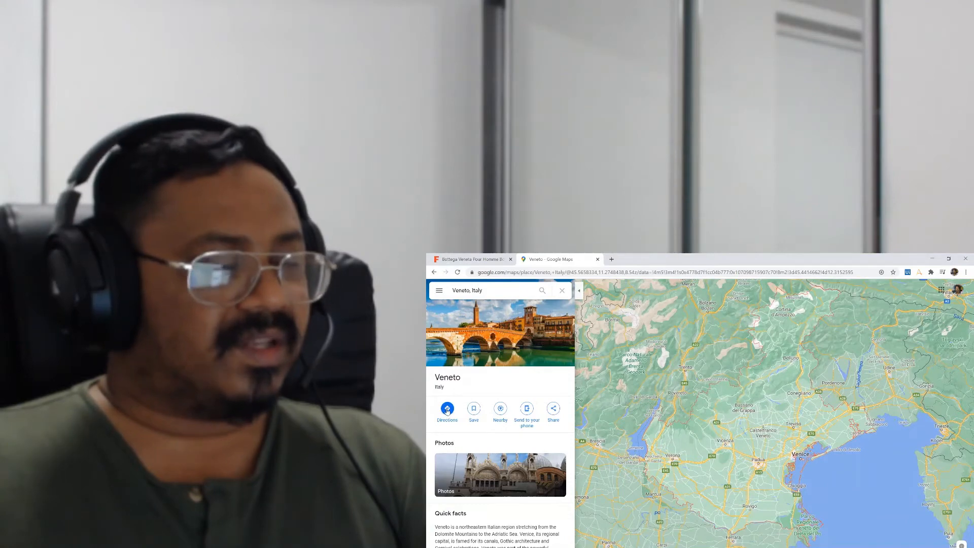
# Step: Start directions to Veneto and set Dolomite Mountains as the starting point via 'dolomite'
pyautogui.click(447, 409)
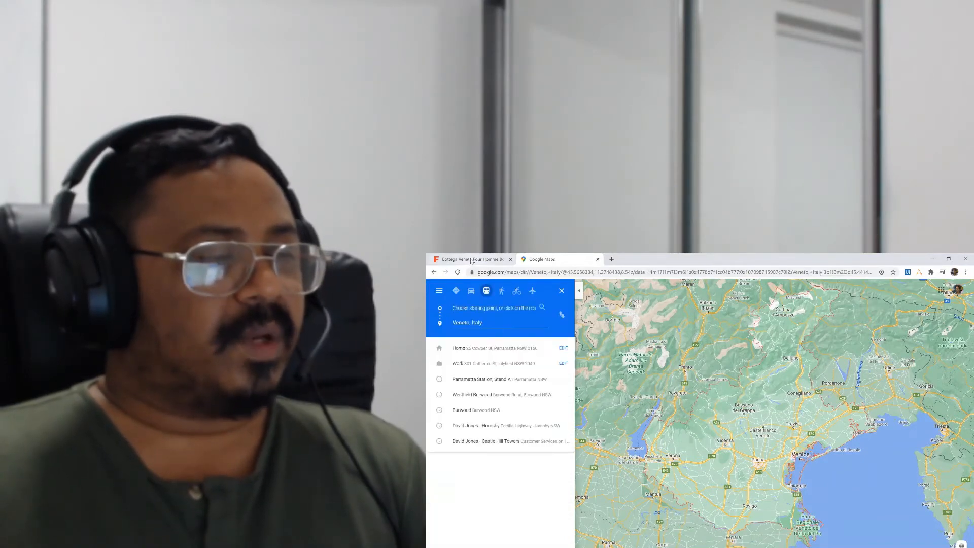
pyautogui.click(469, 259)
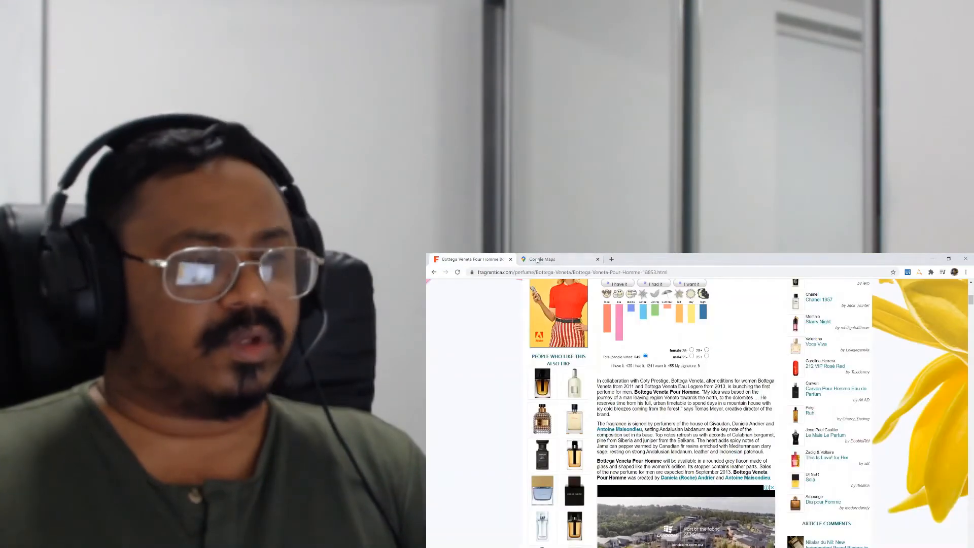
pyautogui.click(542, 259)
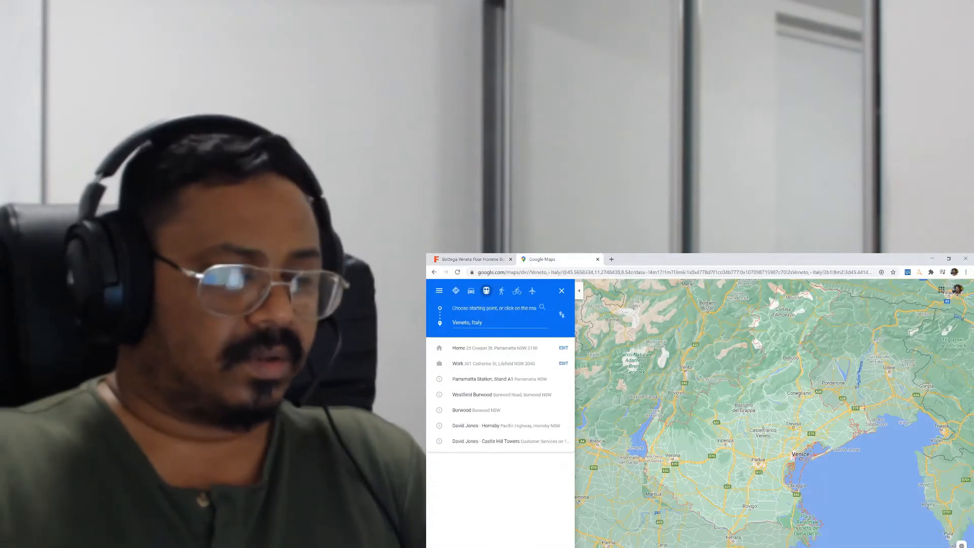
pyautogui.write('dolomite')
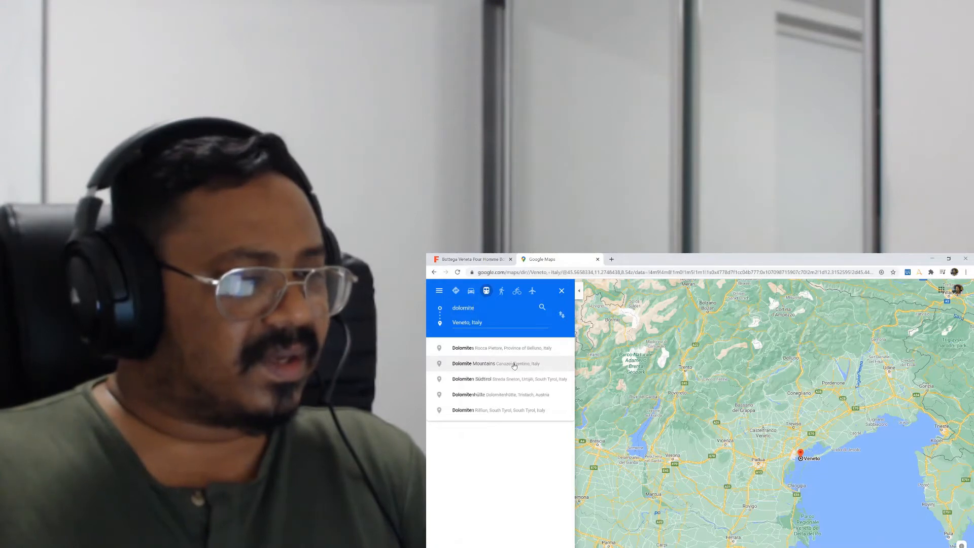
pyautogui.click(495, 364)
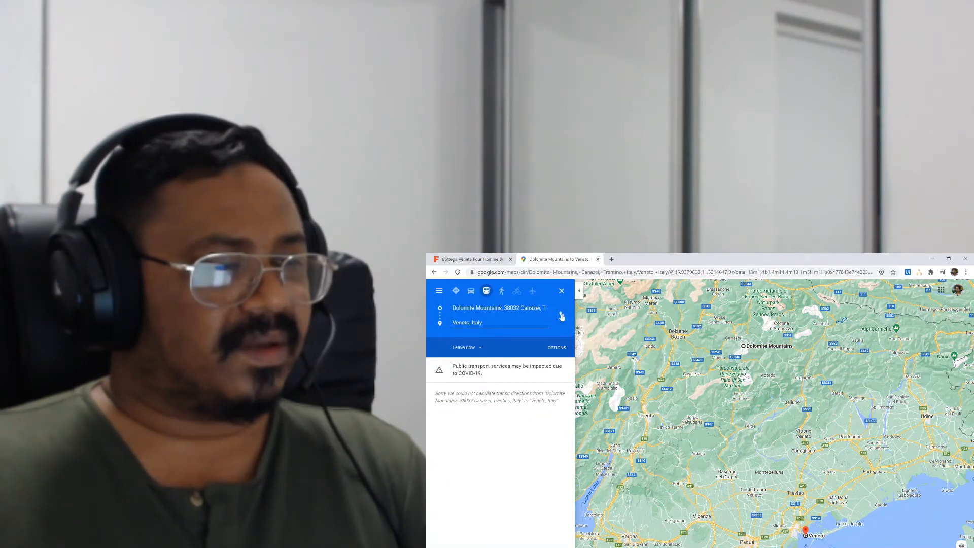
# Step: Reverse the route to run from Veneto to Dolomite Mountains, fastest 3 h 17 min via A27
pyautogui.click(562, 314)
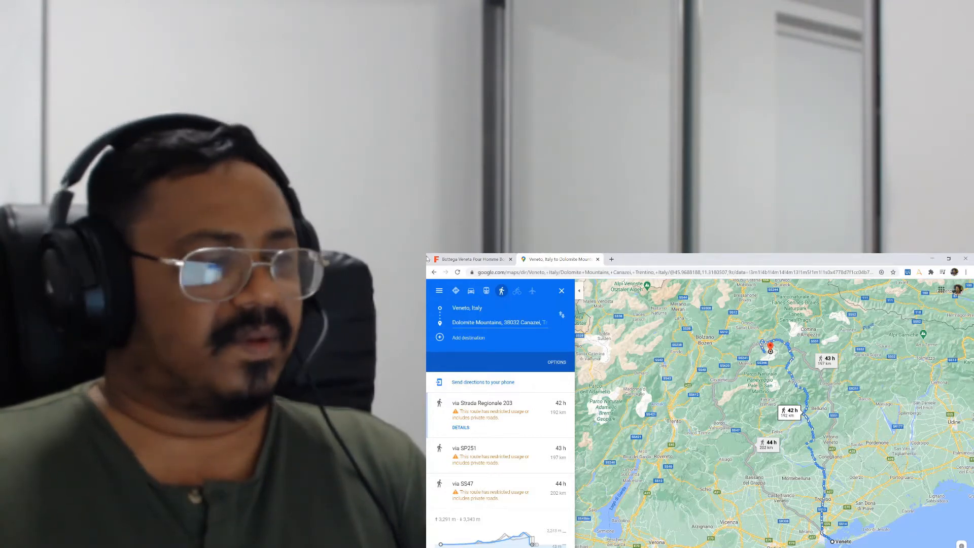
pyautogui.click(472, 259)
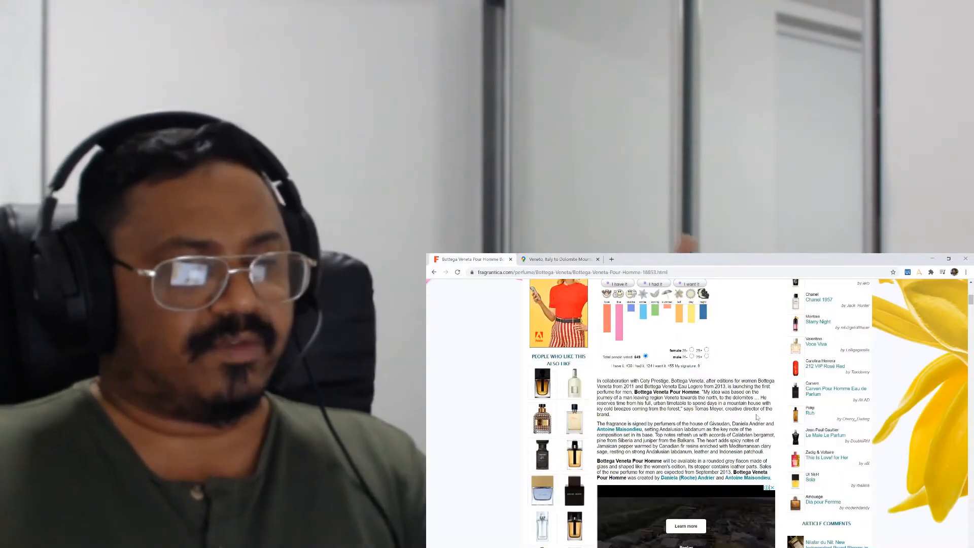
pyautogui.click(560, 259)
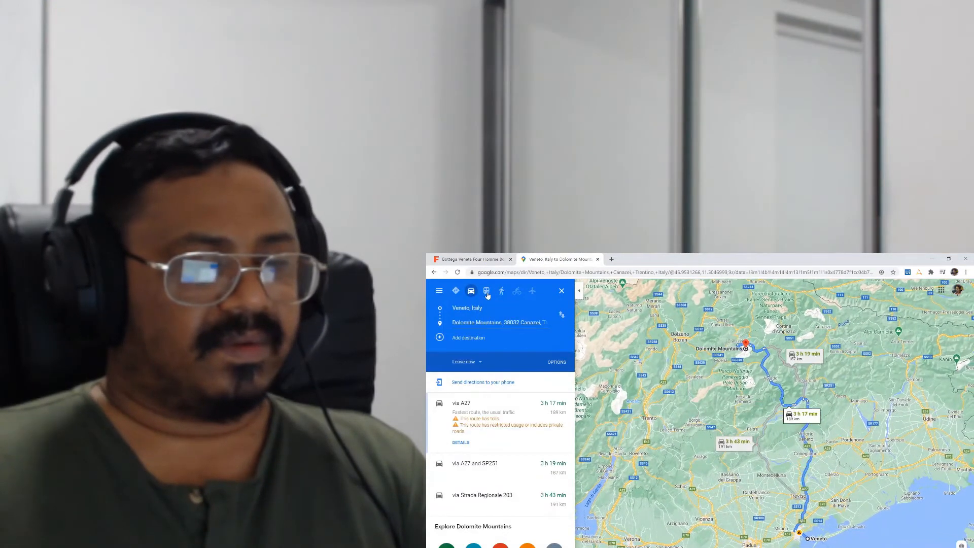
# Step: Switch back to the Fragrantica Bottega Veneta Pour Homme tab
pyautogui.click(470, 259)
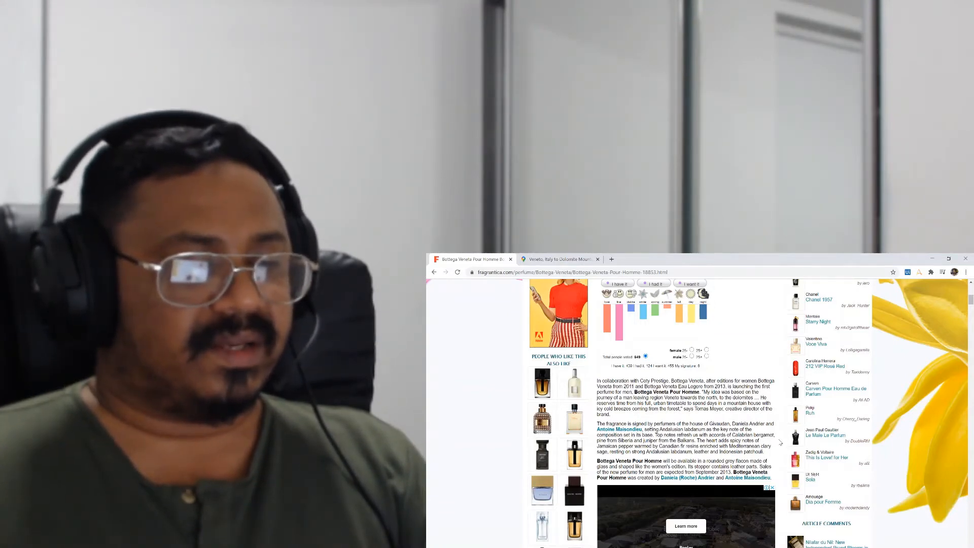
pyautogui.scroll(-3)
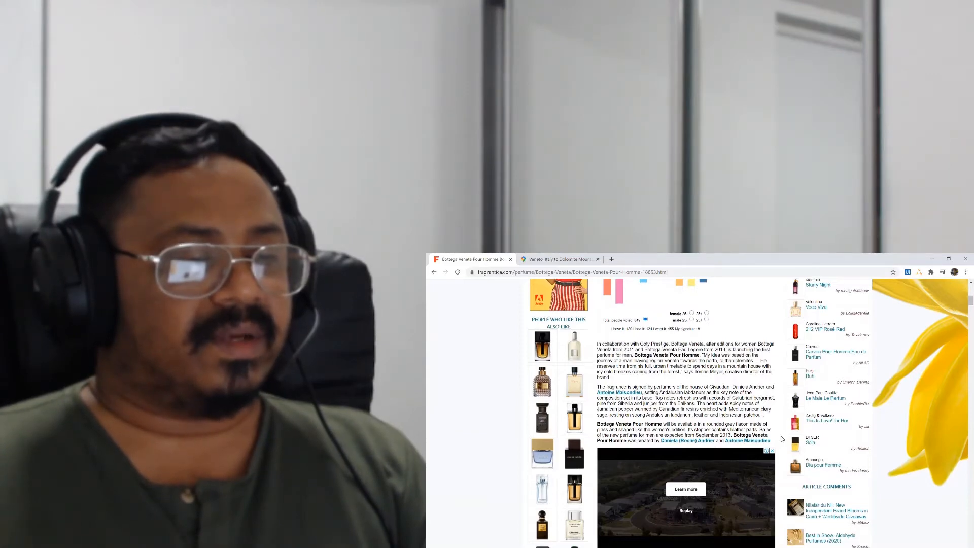
pyautogui.scroll(-3)
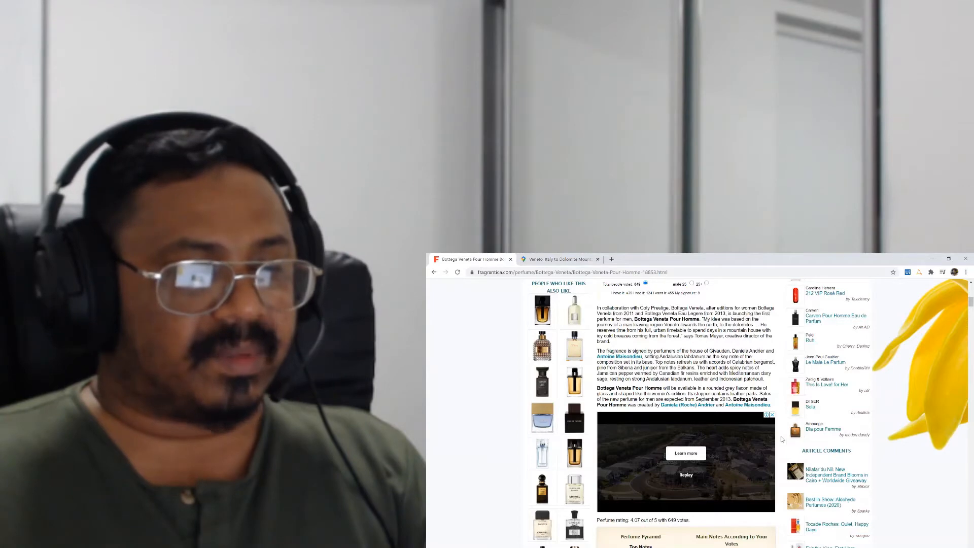
pyautogui.scroll(-3)
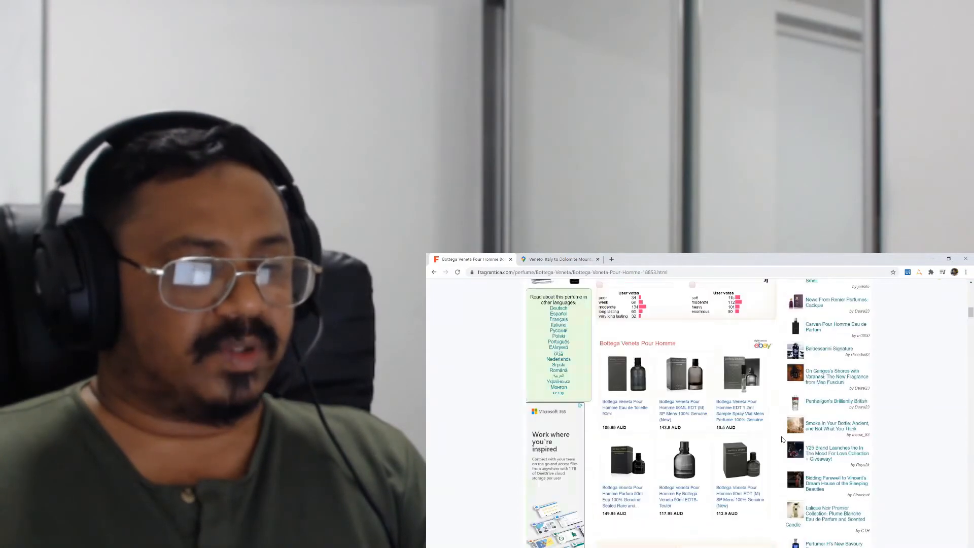
pyautogui.scroll(-3)
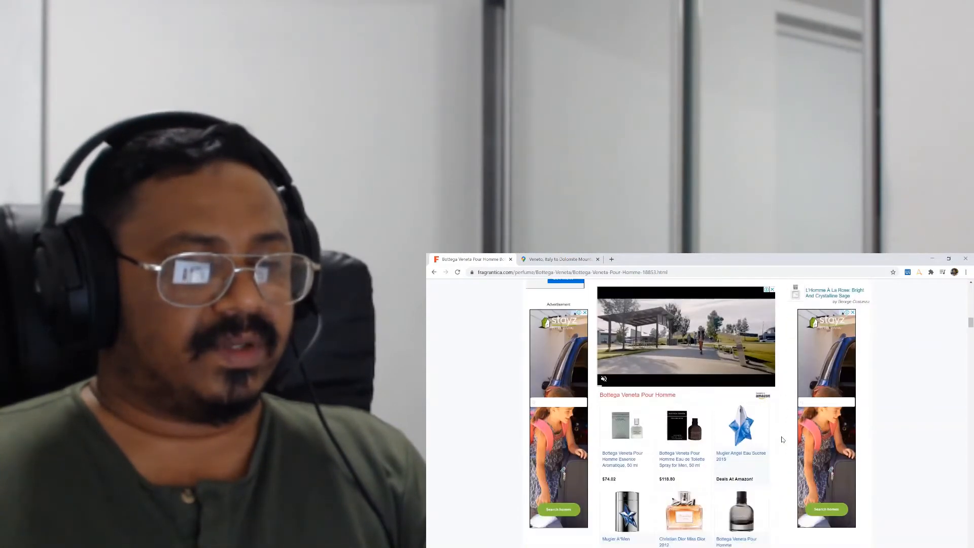
pyautogui.scroll(-3)
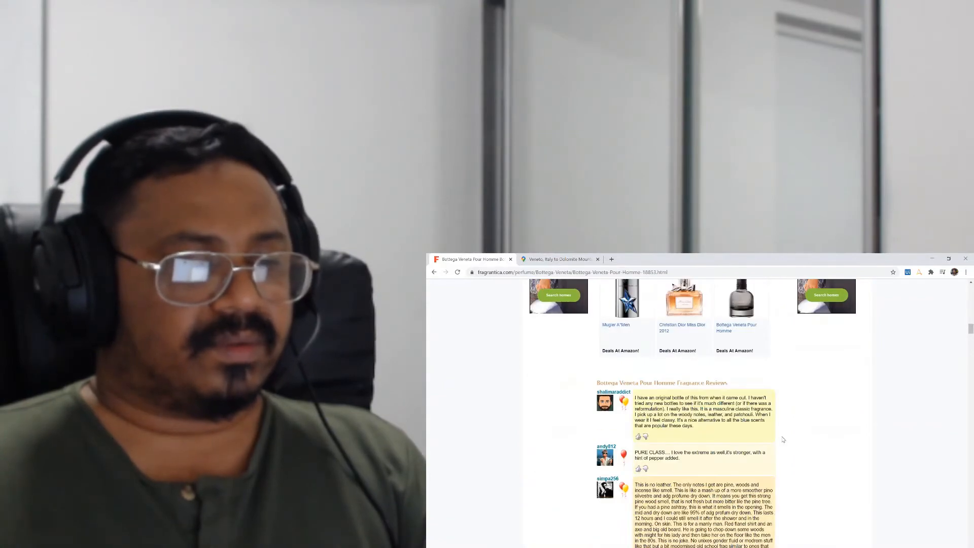
pyautogui.scroll(3)
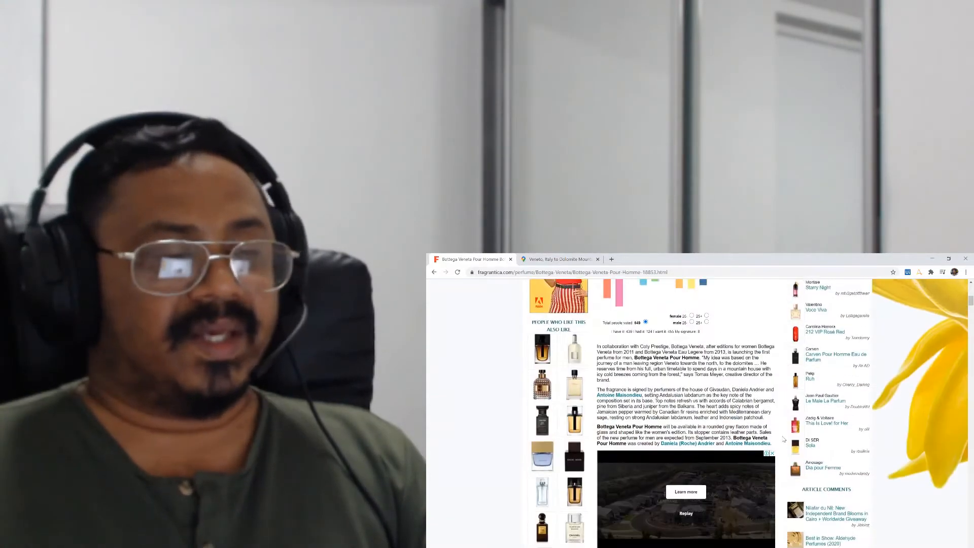